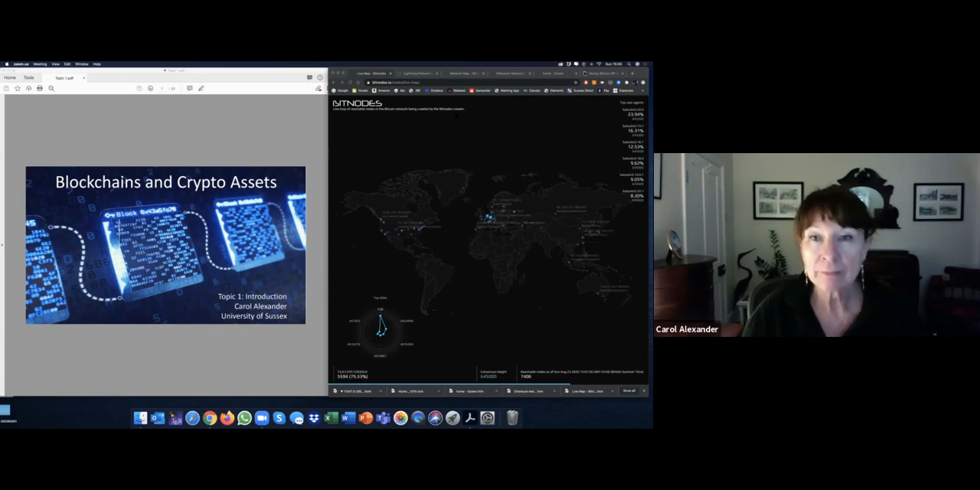
Step: Switch from the Bitnodes live node map to the Lightning Network explorer
left_click(417, 72)
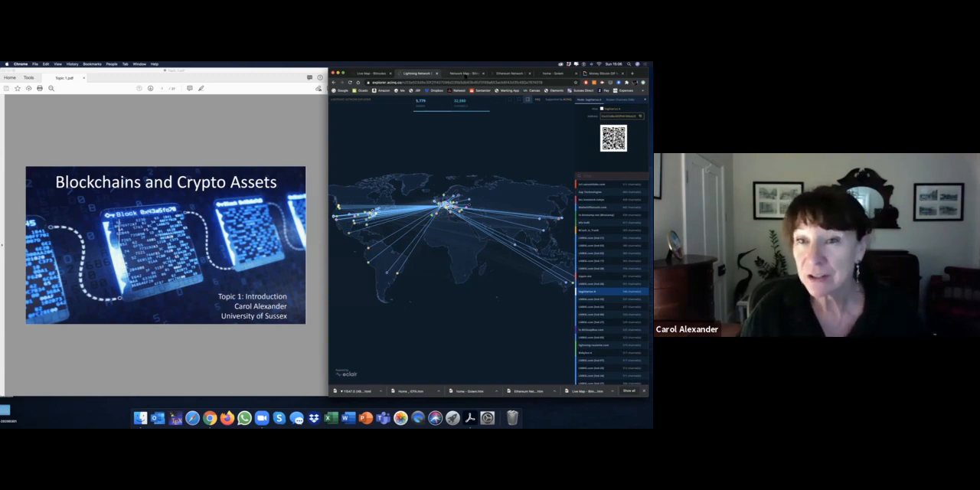
left_click(472, 73)
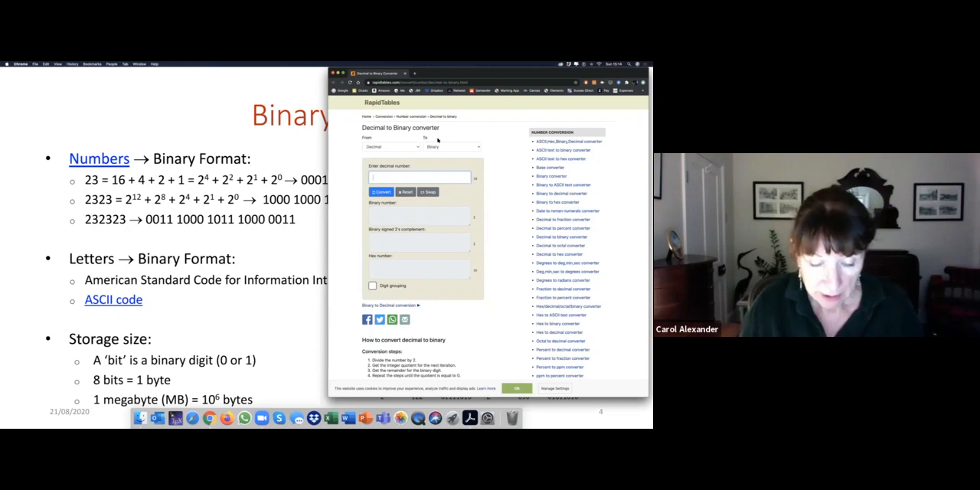
Step: Enter 42.17623 in the decimal-to-binary converter and convert it
type("4217623")
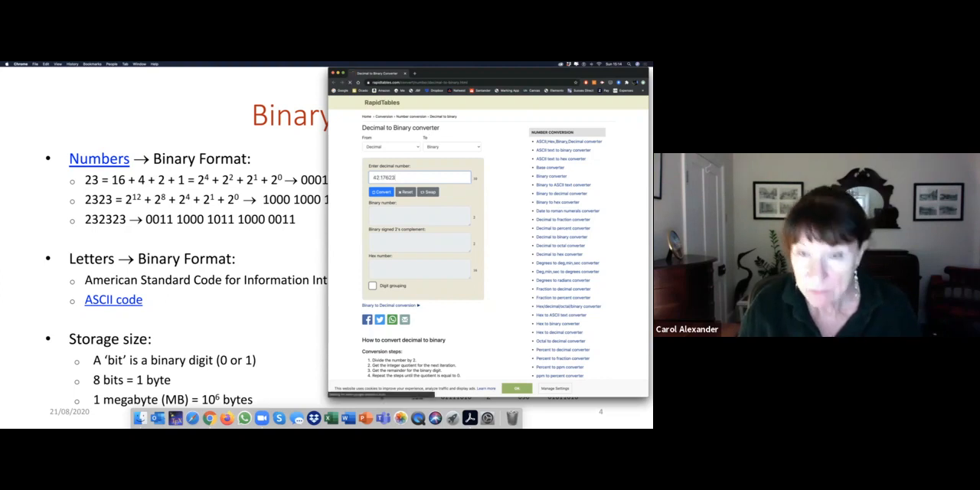
left_click(375, 192)
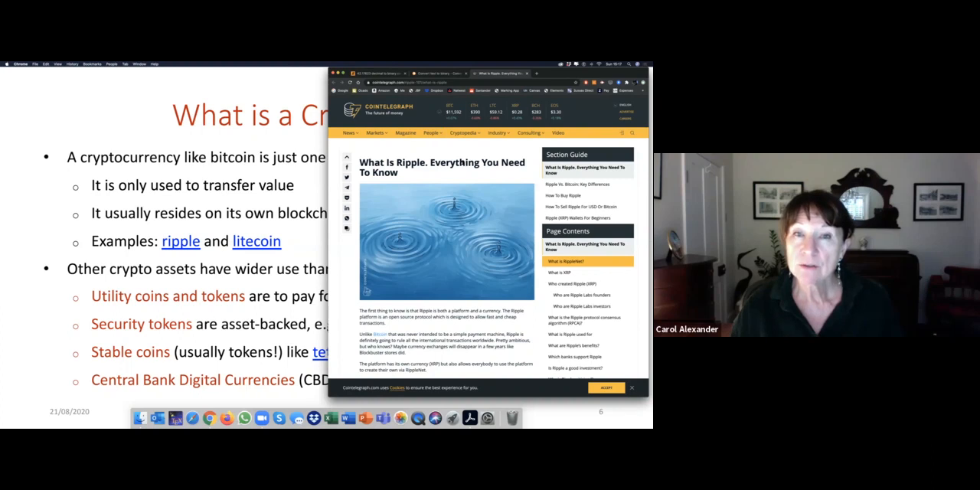
Step: Bring up Cointelegraph's Ripple News overview of Ripple Labs, XRP and the XRP Ledger
left_click(432, 132)
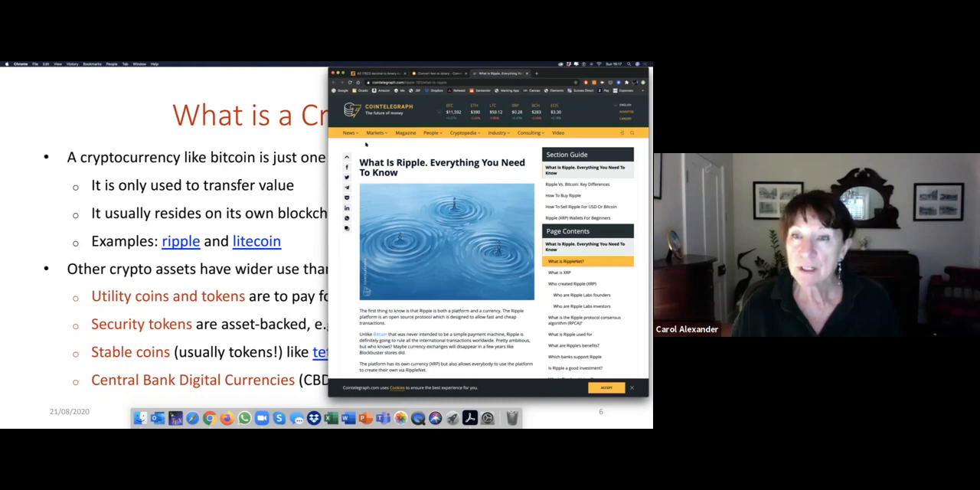
left_click(465, 132)
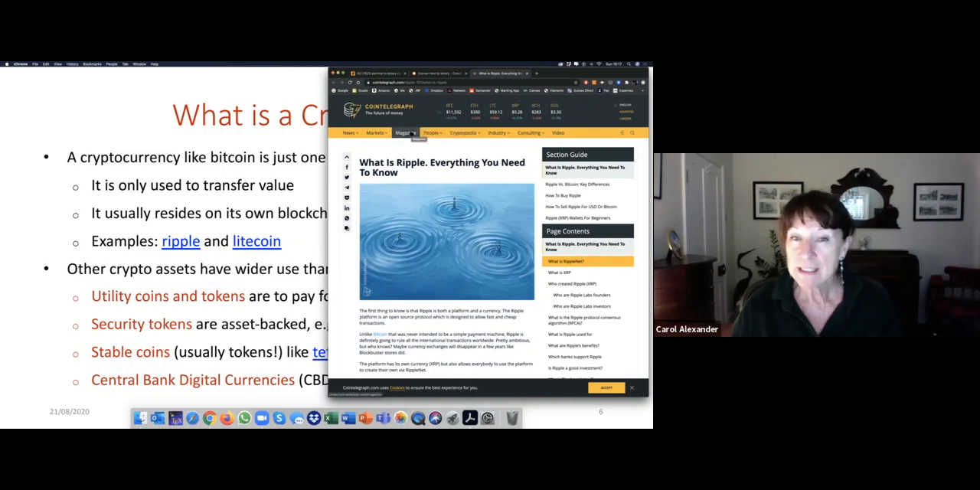
left_click(350, 132)
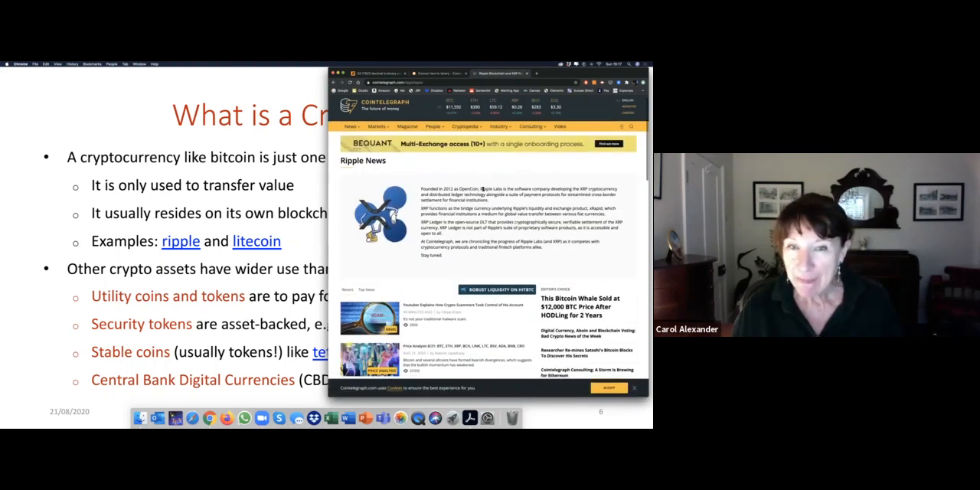
scroll("down", 3)
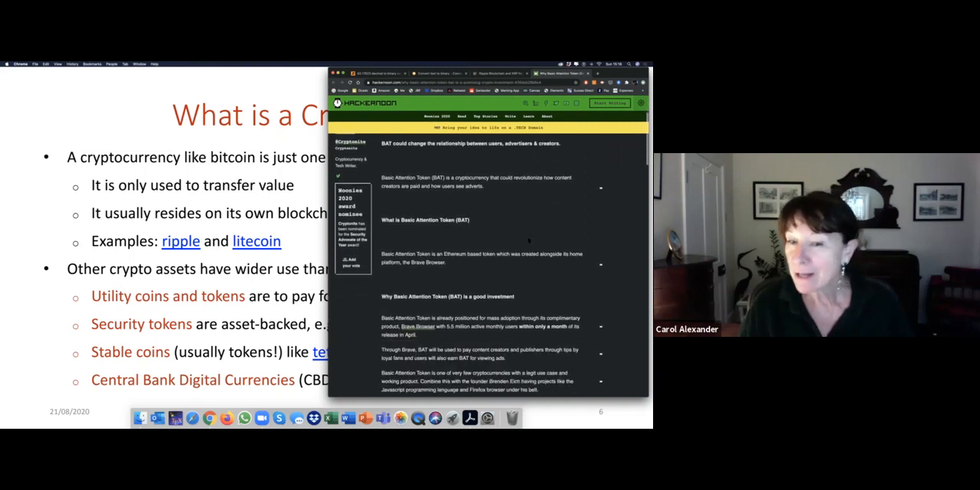
Step: Scroll the Hackernoon article to the 'What is Basic Attention Token' sections
scroll("down", 3)
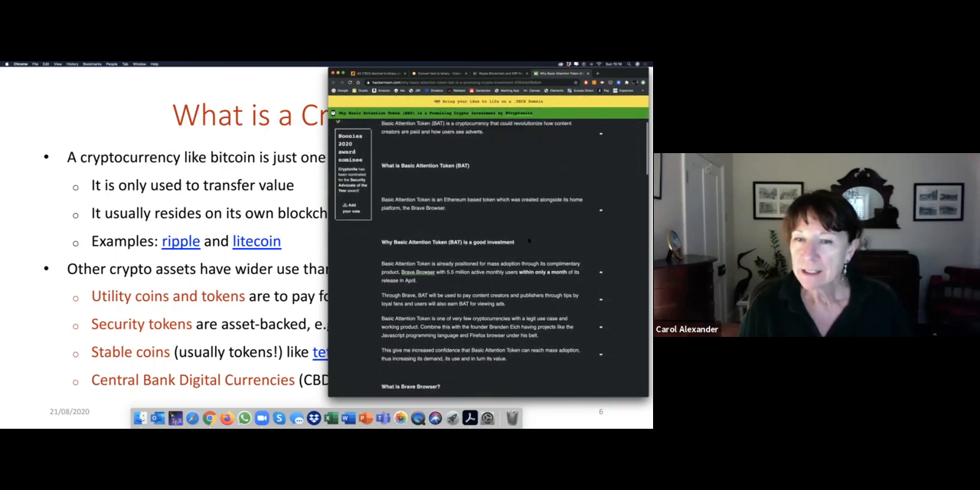
scroll("down", 3)
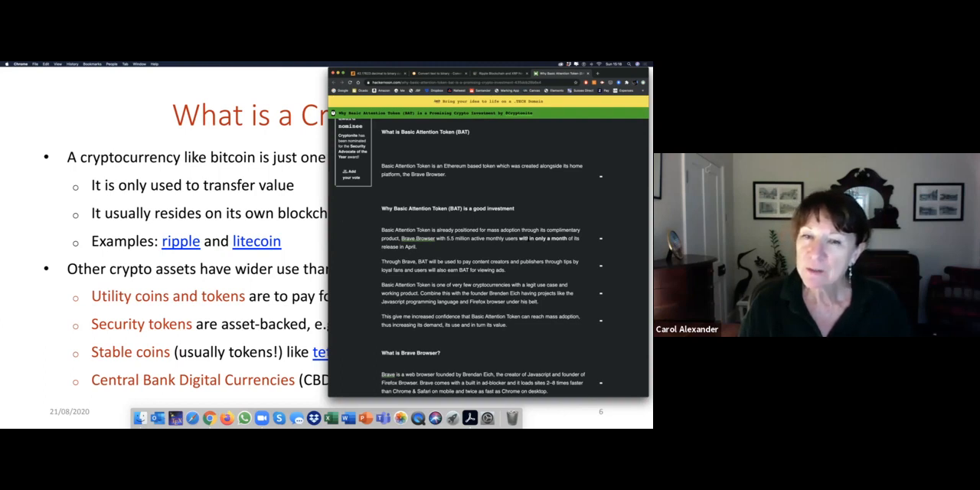
double_click(406, 238)
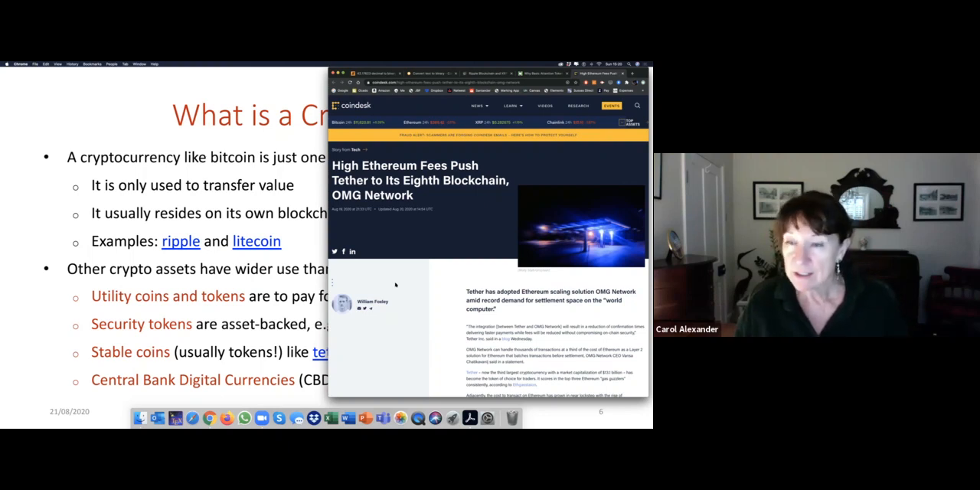
mouse_move(415, 267)
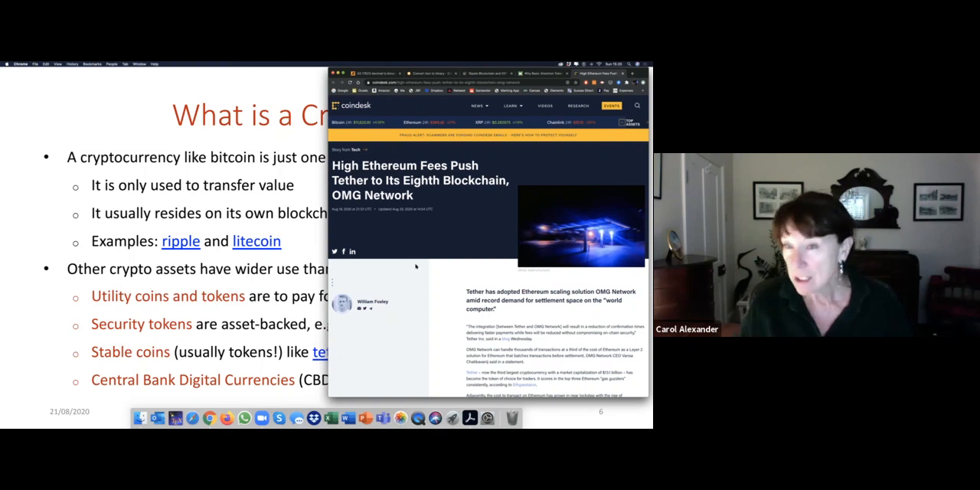